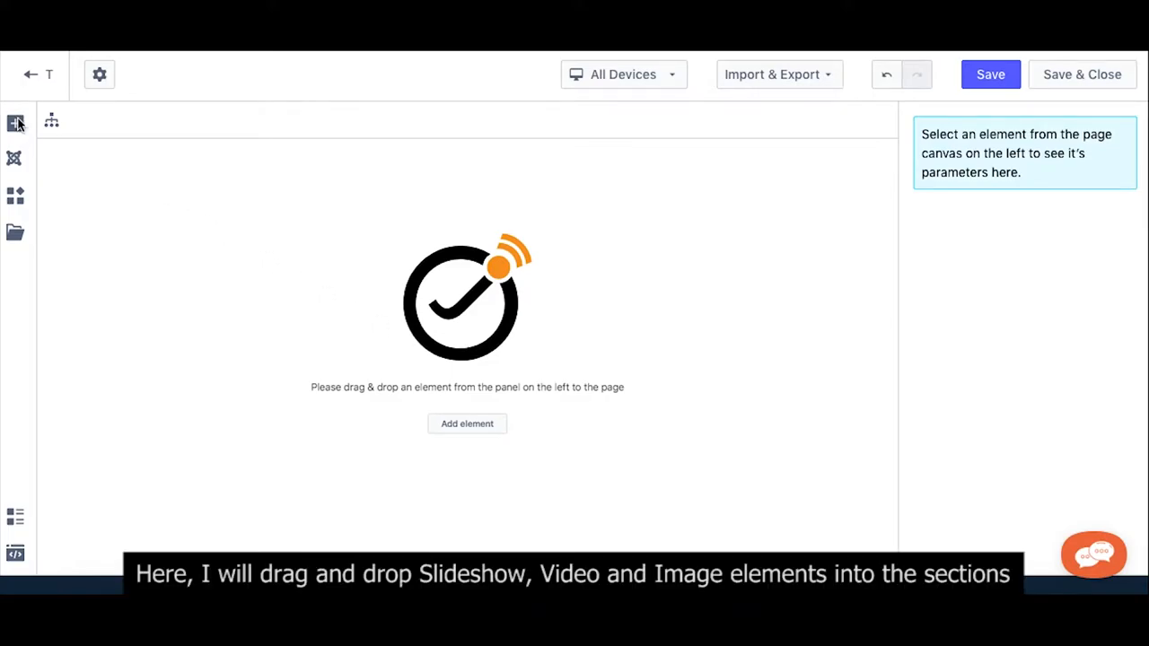
Step: Drag the first Slideshow layout from Containers onto the empty page canvas
{"action": "left_click", "coordinate": [14, 123]}
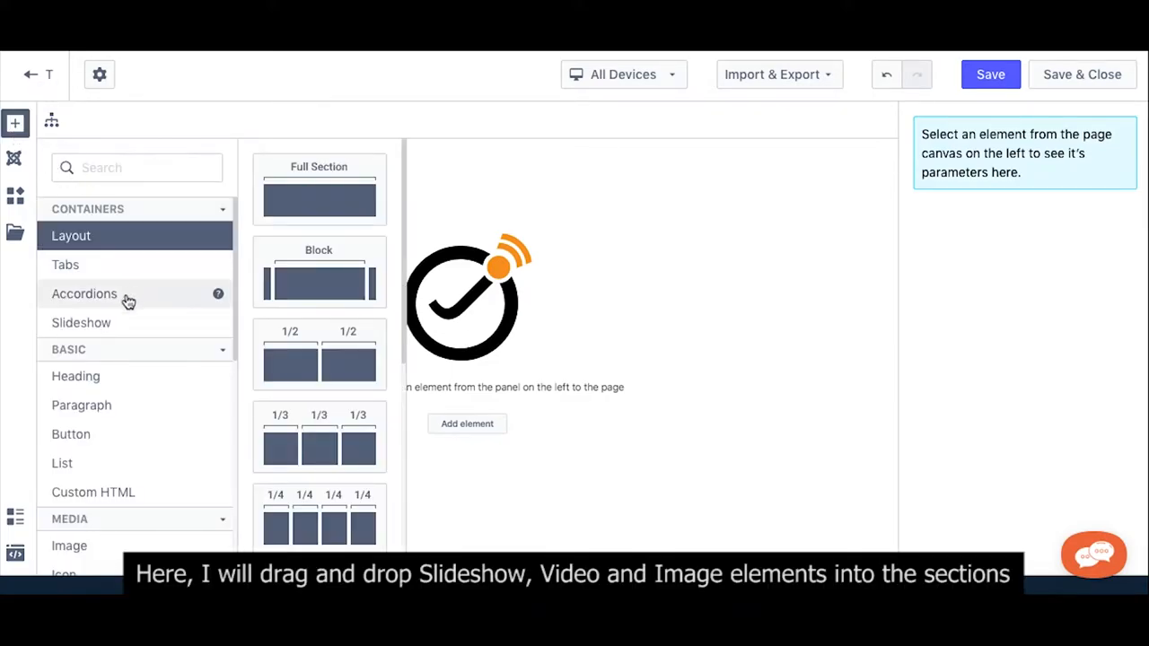
{"action": "left_click", "coordinate": [82, 322]}
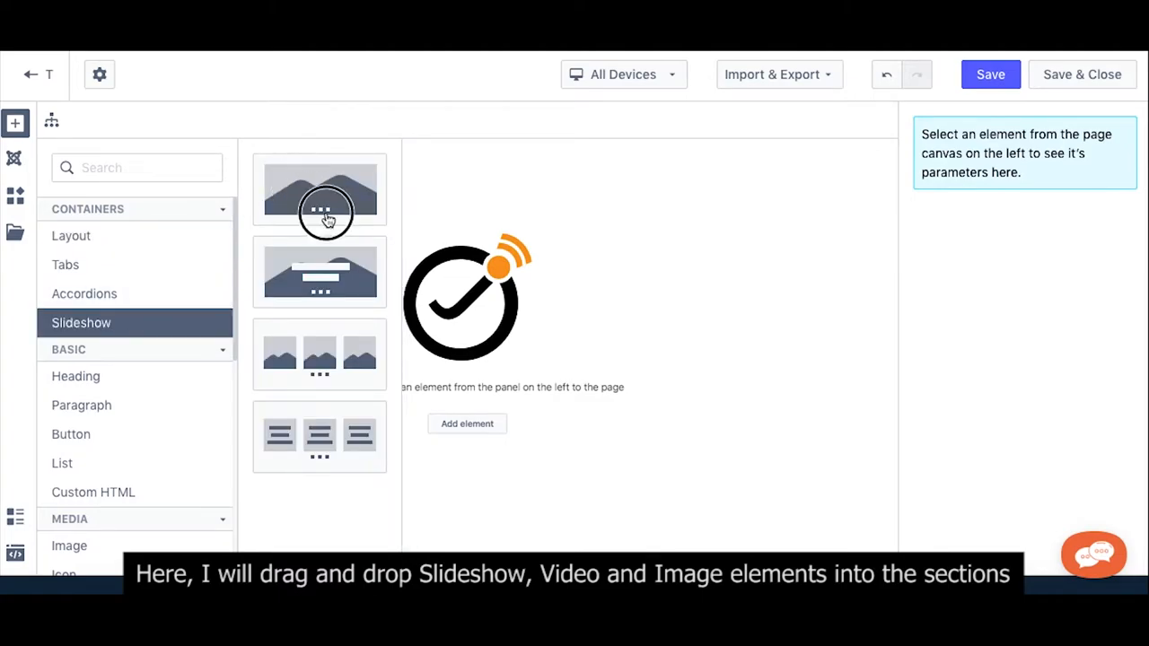
{"action": "left_click_drag", "start_coordinate": [320, 192], "coordinate": [466, 323]}
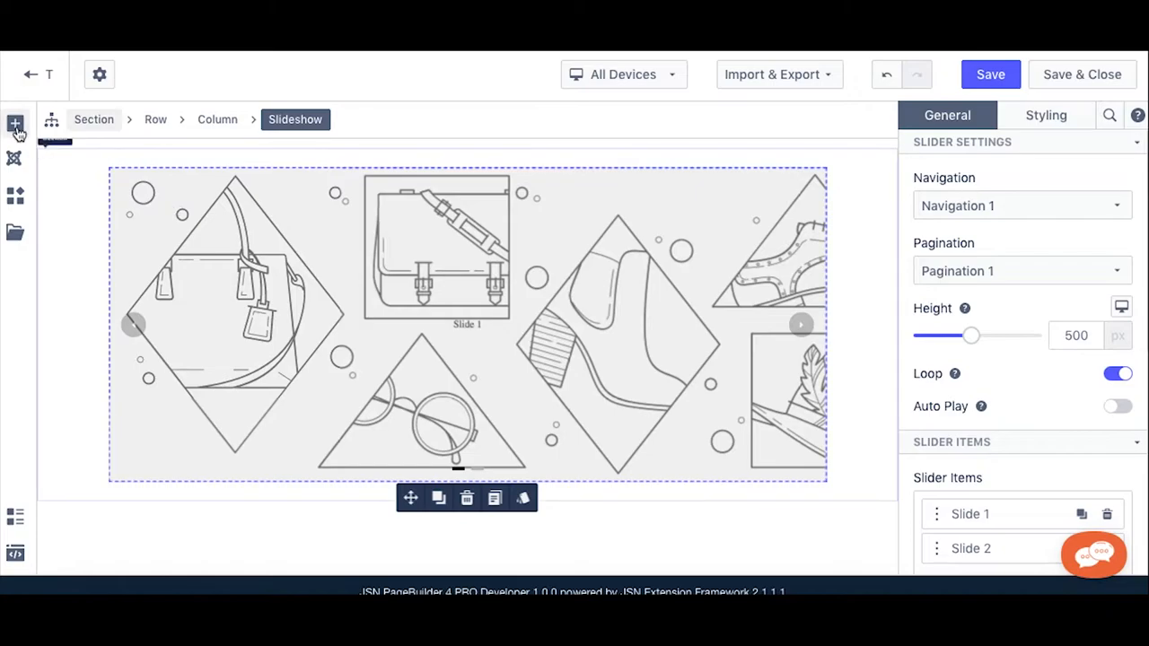
Step: Search elements for 'video' and add the YouTube Video element showing the About Us clip
{"action": "left_click", "coordinate": [14, 123]}
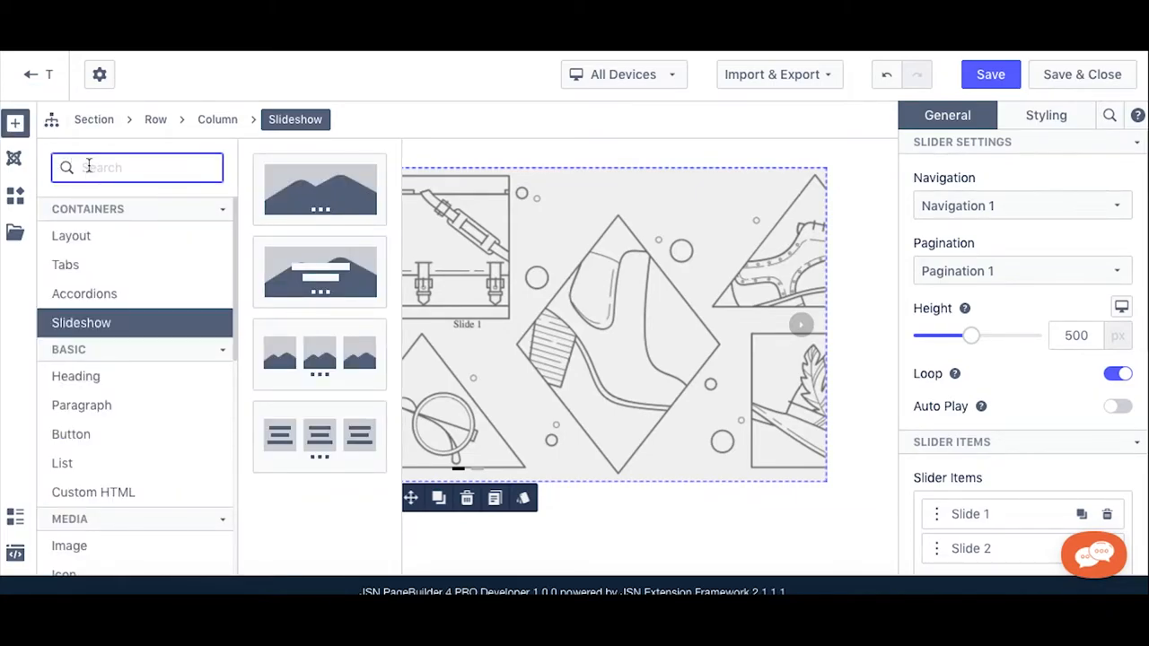
{"action": "type", "text": "video"}
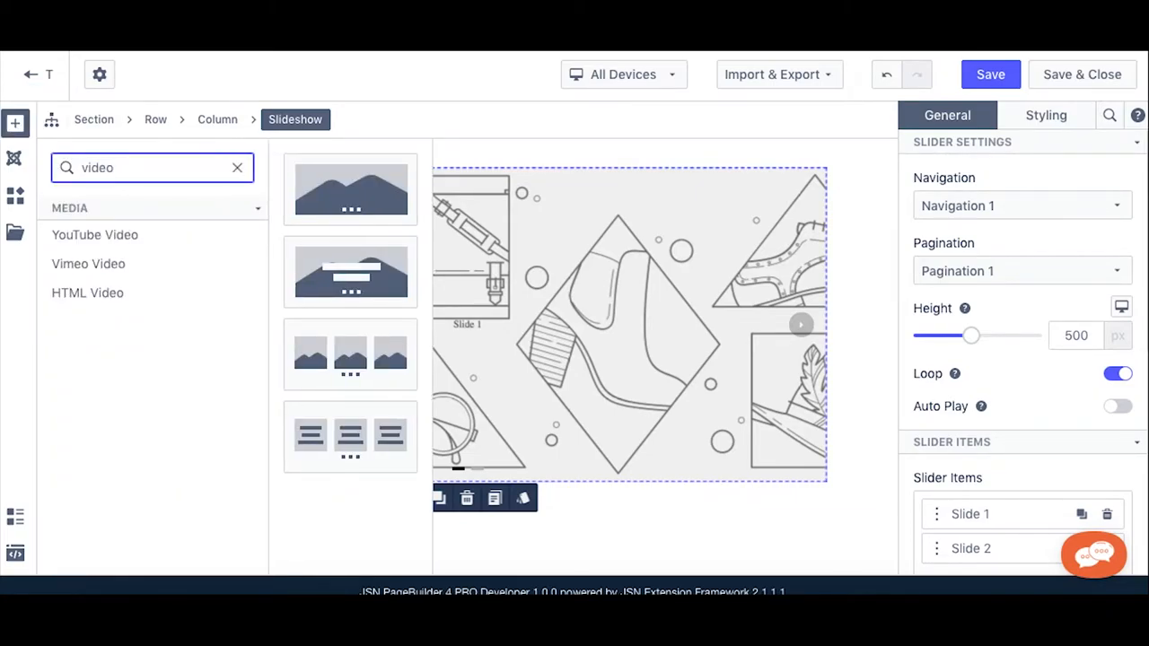
{"action": "left_click", "coordinate": [94, 234]}
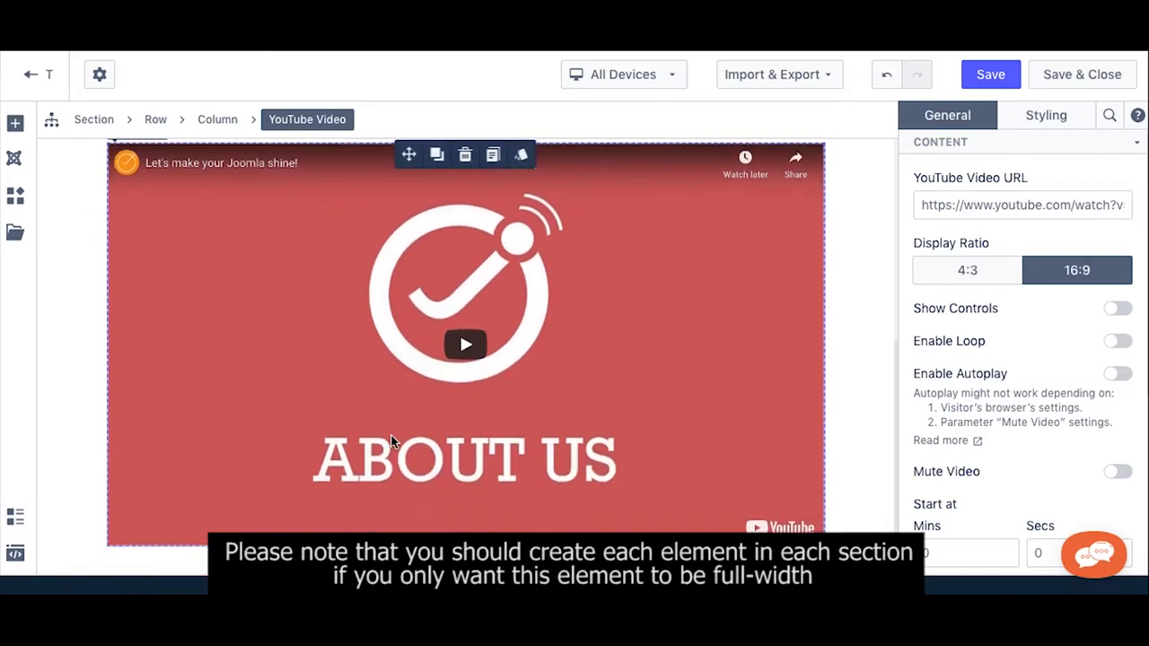
{"action": "left_click", "coordinate": [16, 123]}
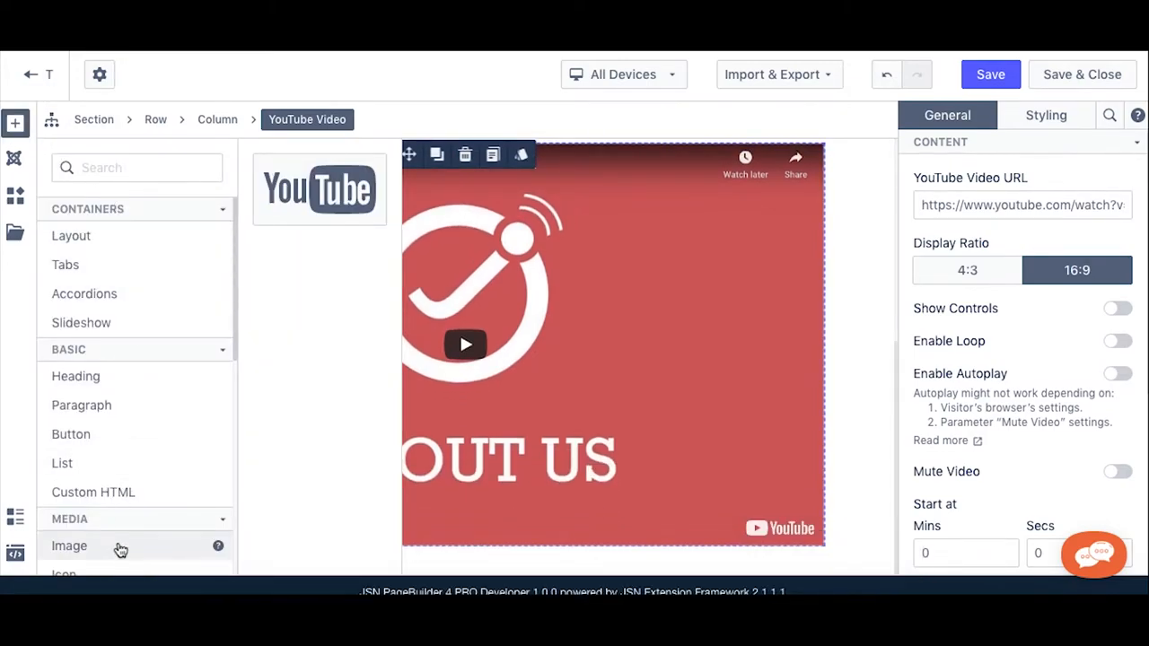
Step: Drop an empty Image element onto the page below the About Us video
{"action": "left_click_drag", "start_coordinate": [69, 546], "coordinate": [418, 261]}
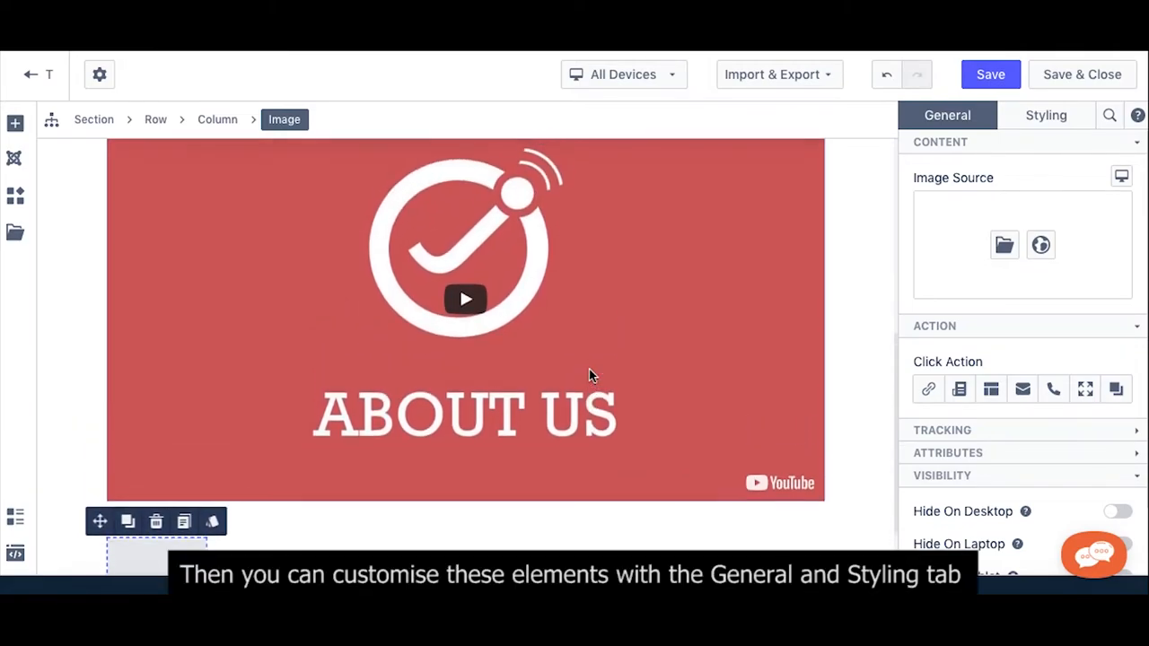
{"action": "scroll", "scroll_direction": "down", "scroll_amount": 3}
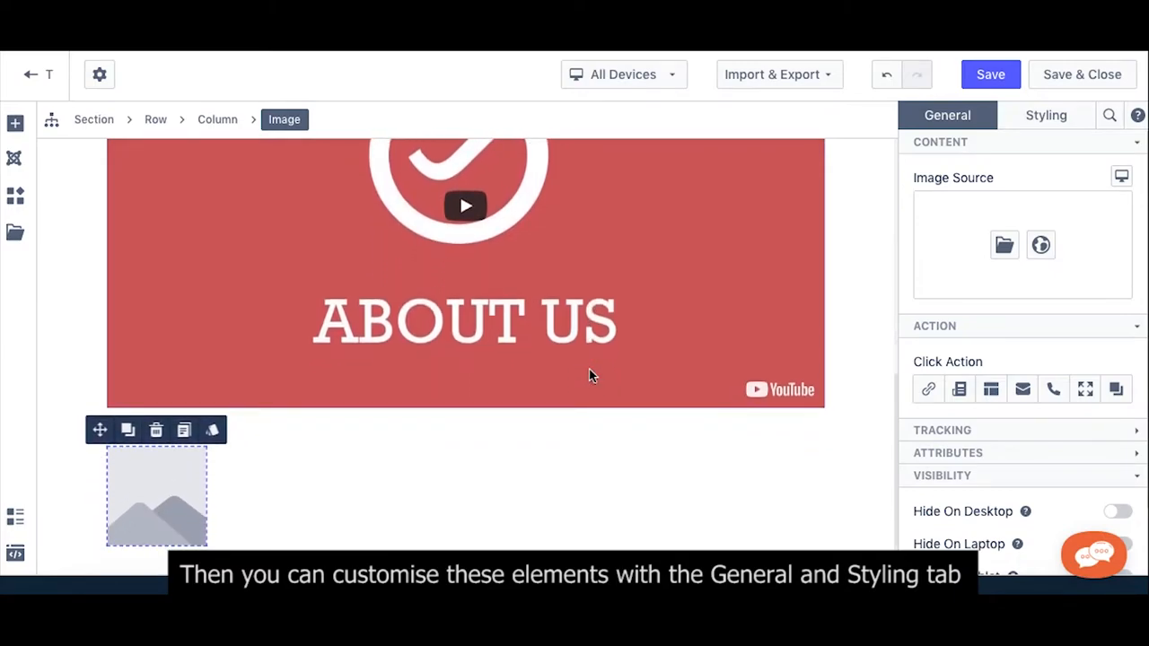
{"action": "mouse_move", "coordinate": [844, 341]}
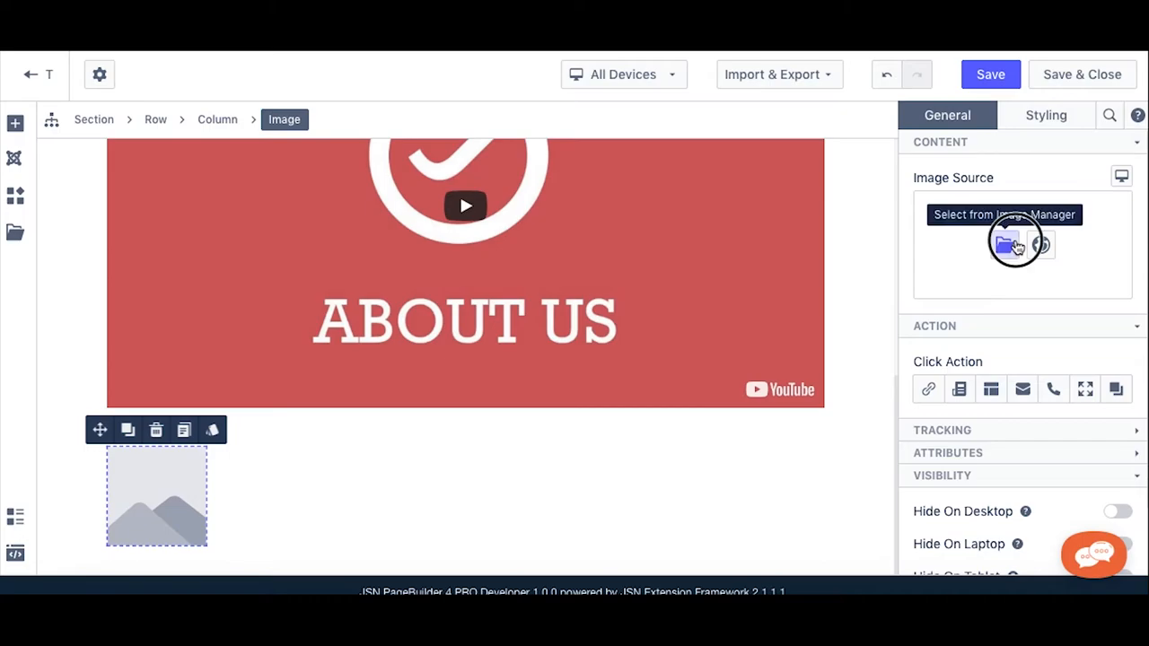
Step: Insert the laptop-and-mug photo from sample > banners as the image source
{"action": "left_click", "coordinate": [1005, 244]}
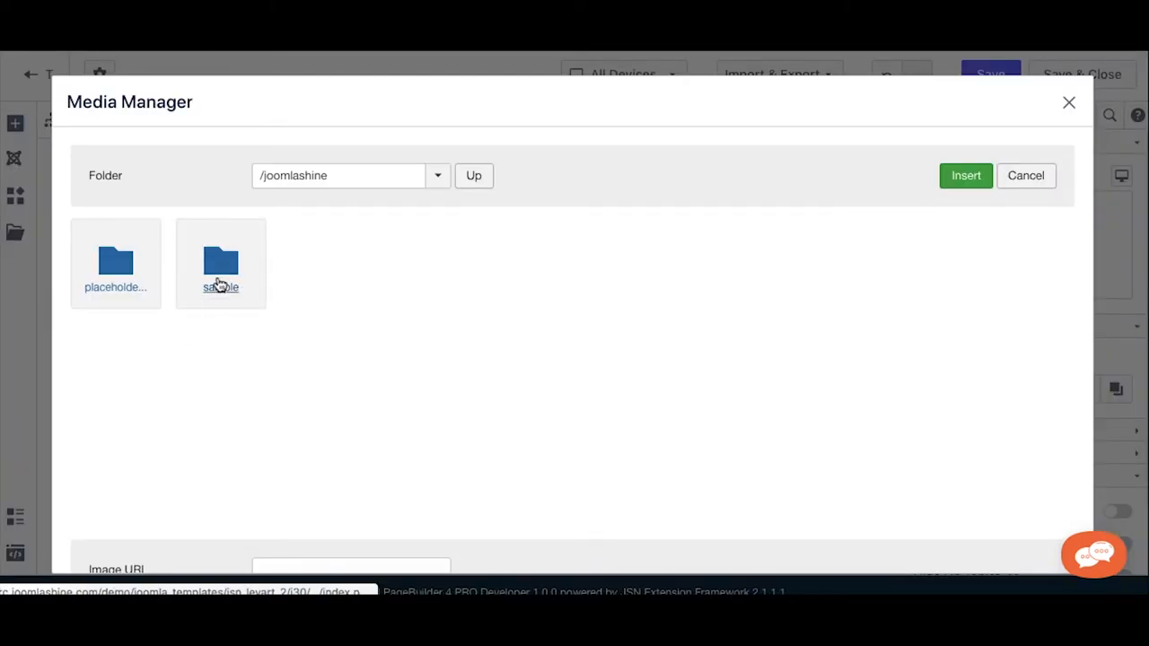
{"action": "double_click", "coordinate": [221, 263]}
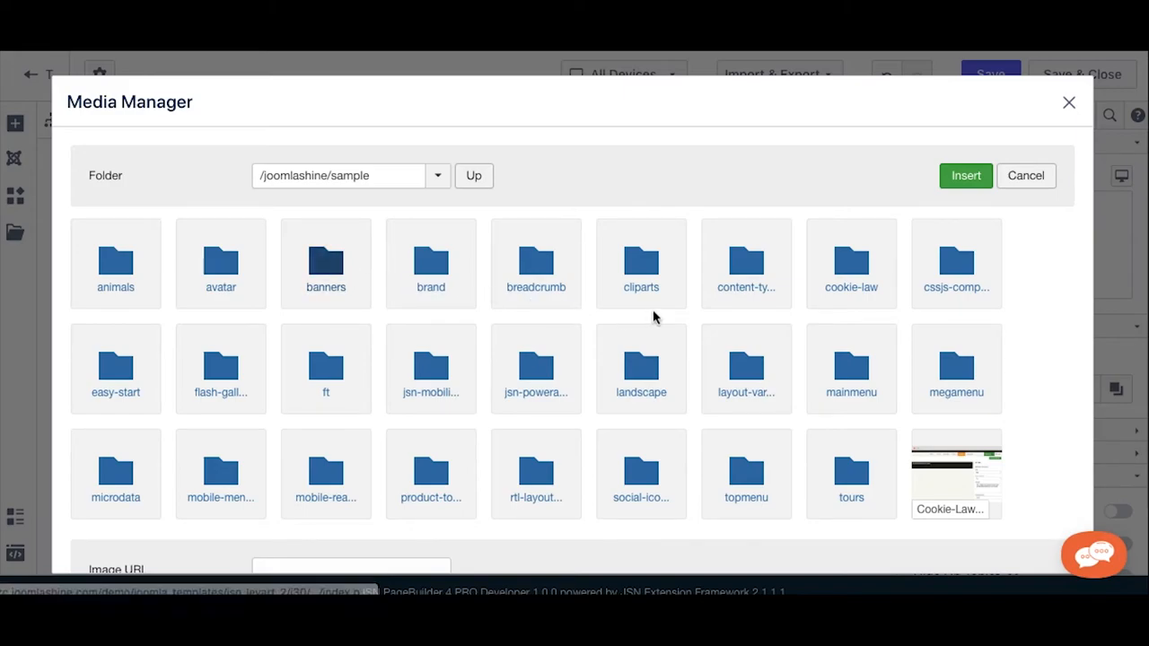
{"action": "double_click", "coordinate": [326, 263]}
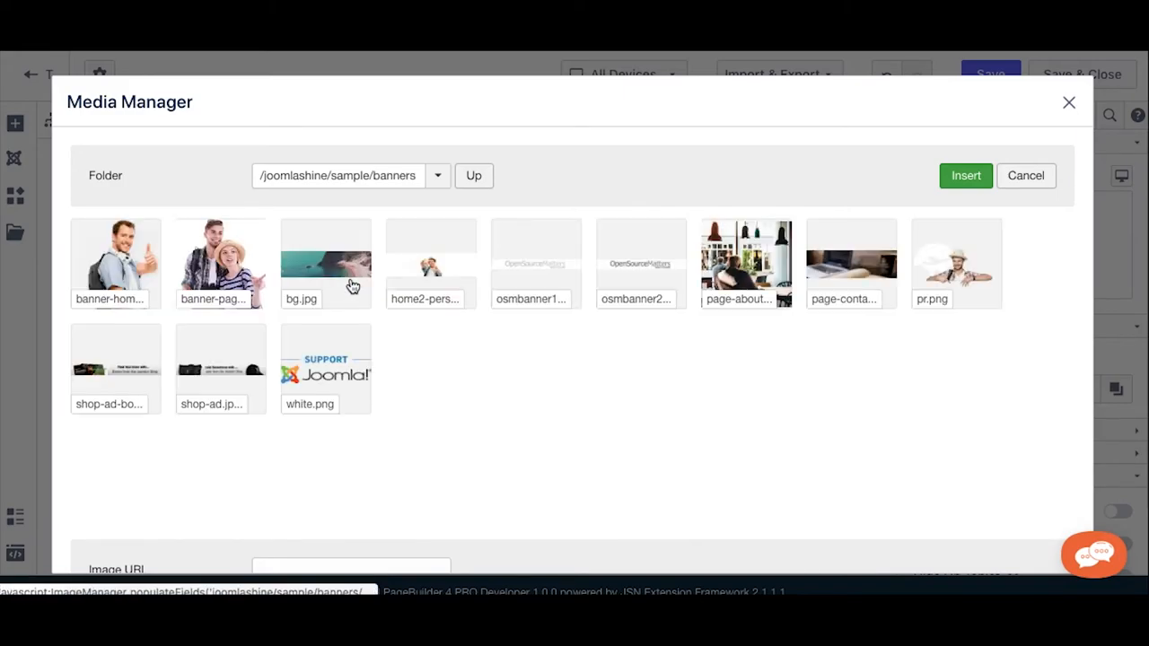
{"action": "left_click", "coordinate": [850, 263]}
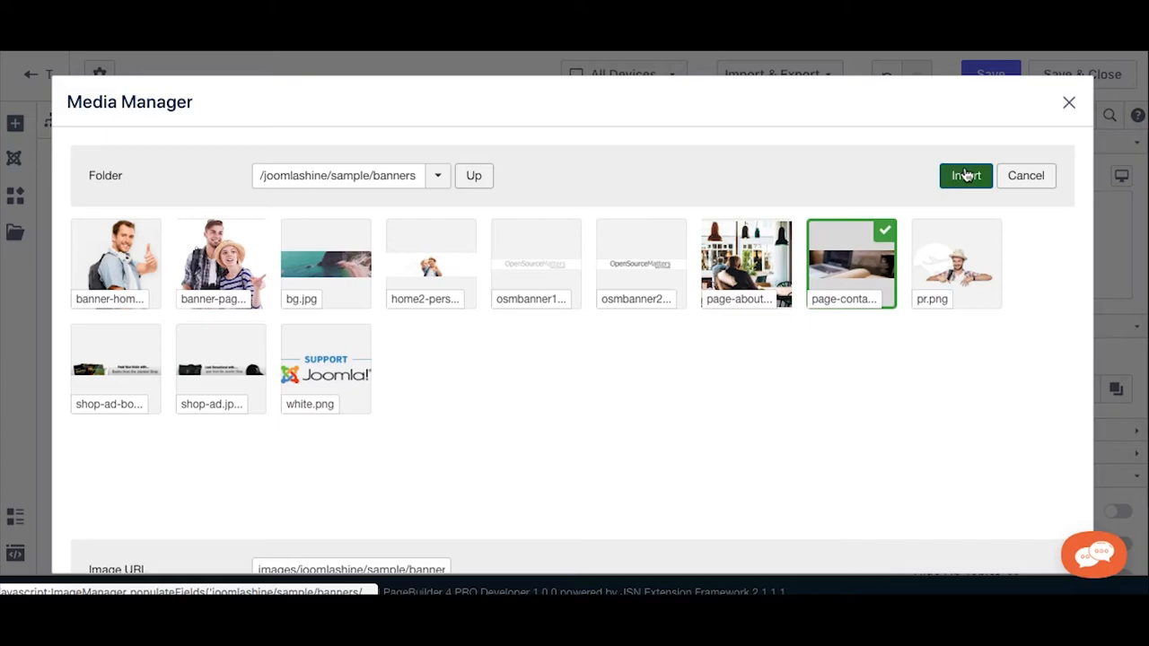
{"action": "left_click", "coordinate": [966, 175]}
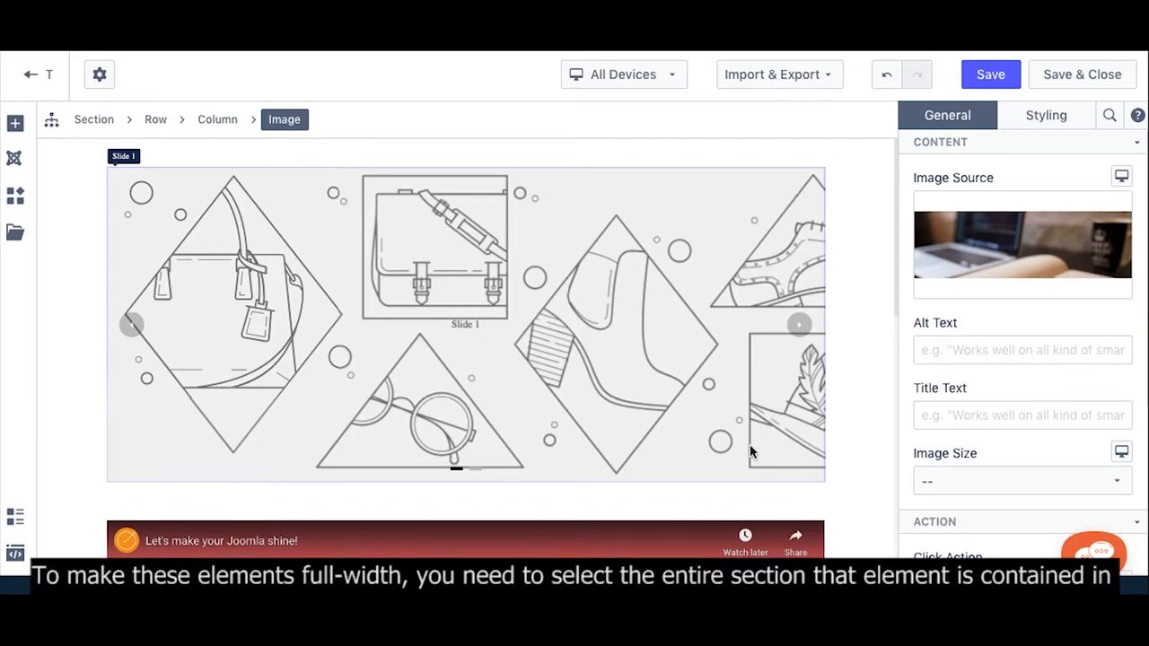
Step: Turn off Set Fixed Width on the slideshow's section
{"action": "left_click", "coordinate": [93, 120]}
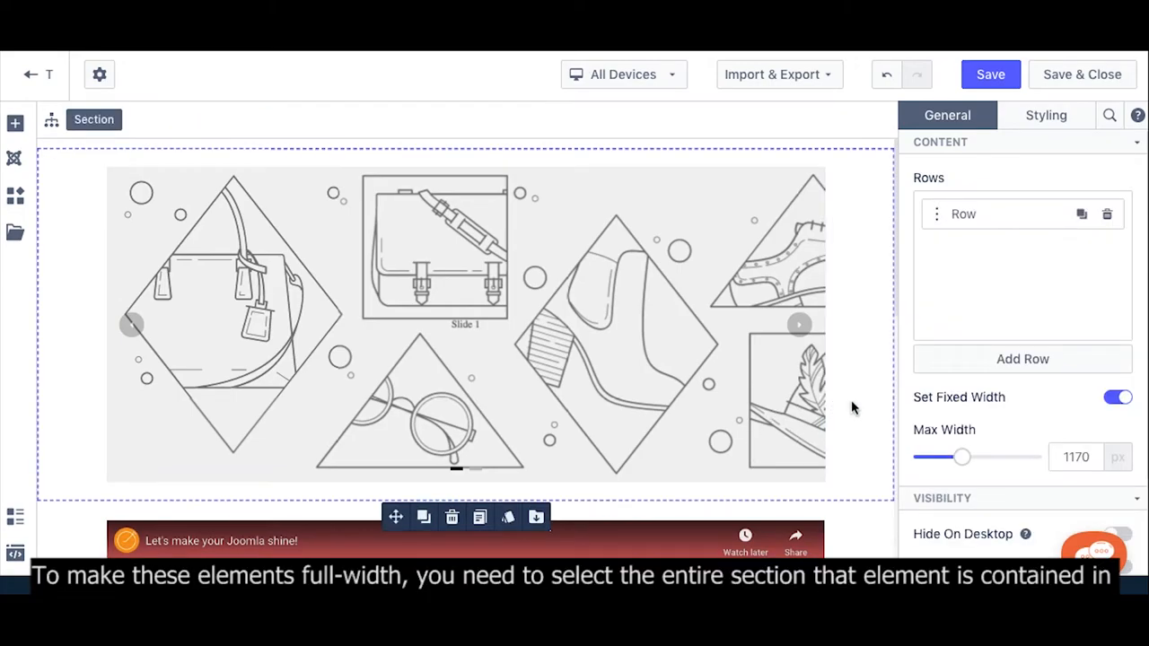
{"action": "mouse_move", "coordinate": [982, 404]}
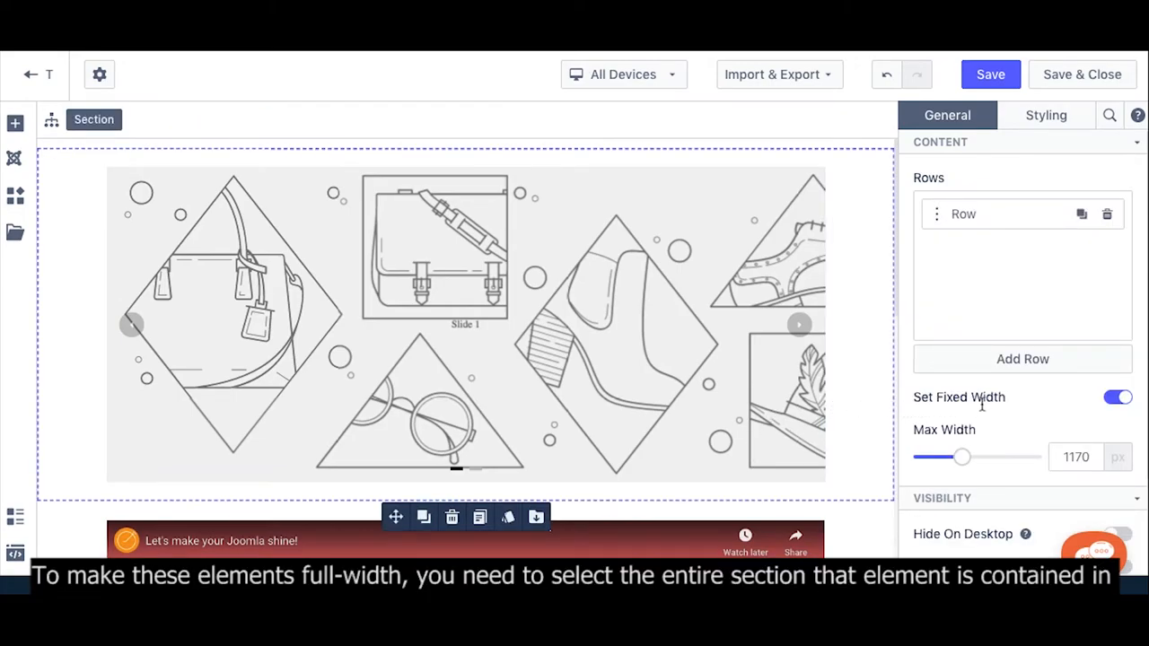
{"action": "mouse_move", "coordinate": [1058, 392]}
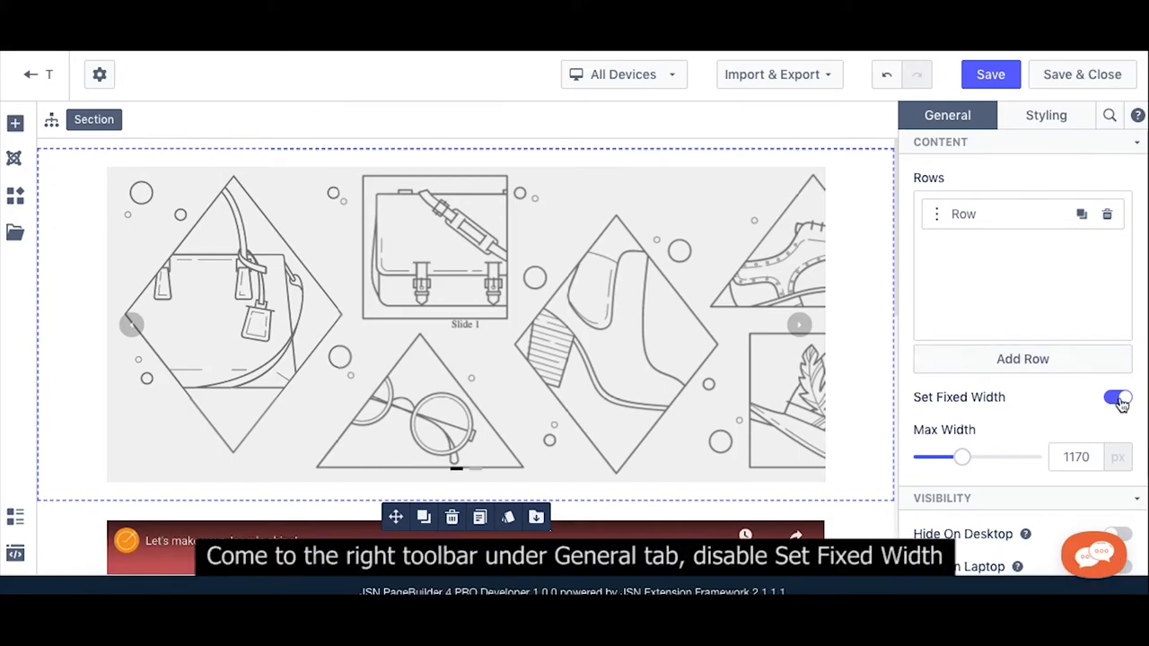
{"action": "left_click", "coordinate": [1118, 398]}
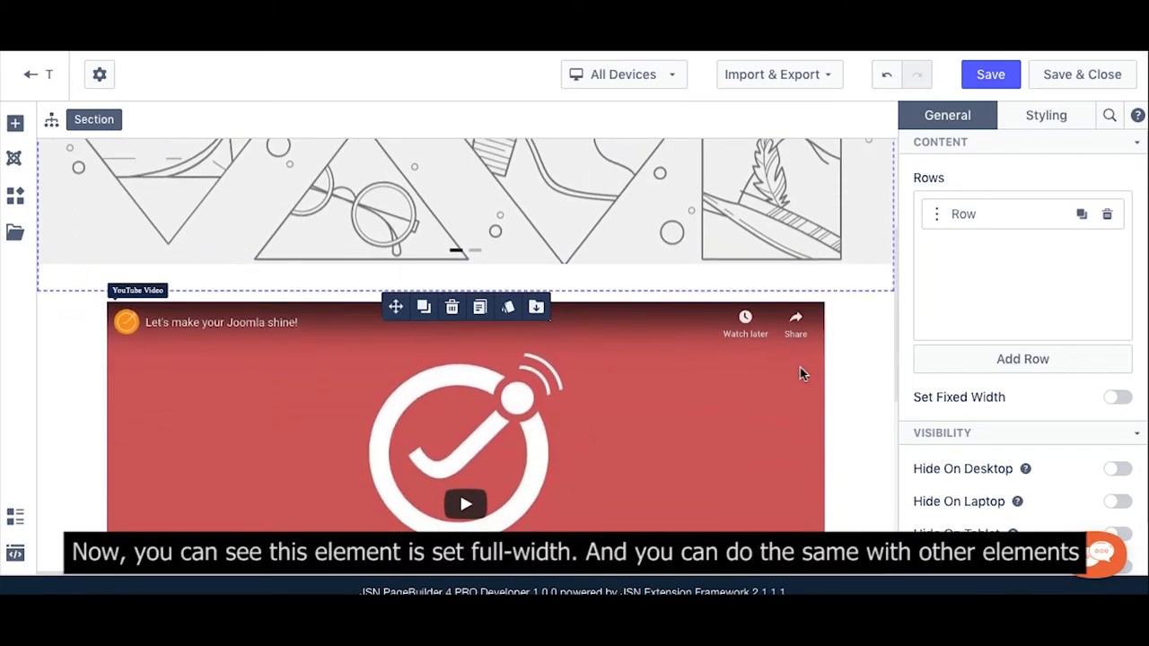
Step: Turn off Set Fixed Width for the video and image sections, then save the page
{"action": "left_click", "coordinate": [1118, 396]}
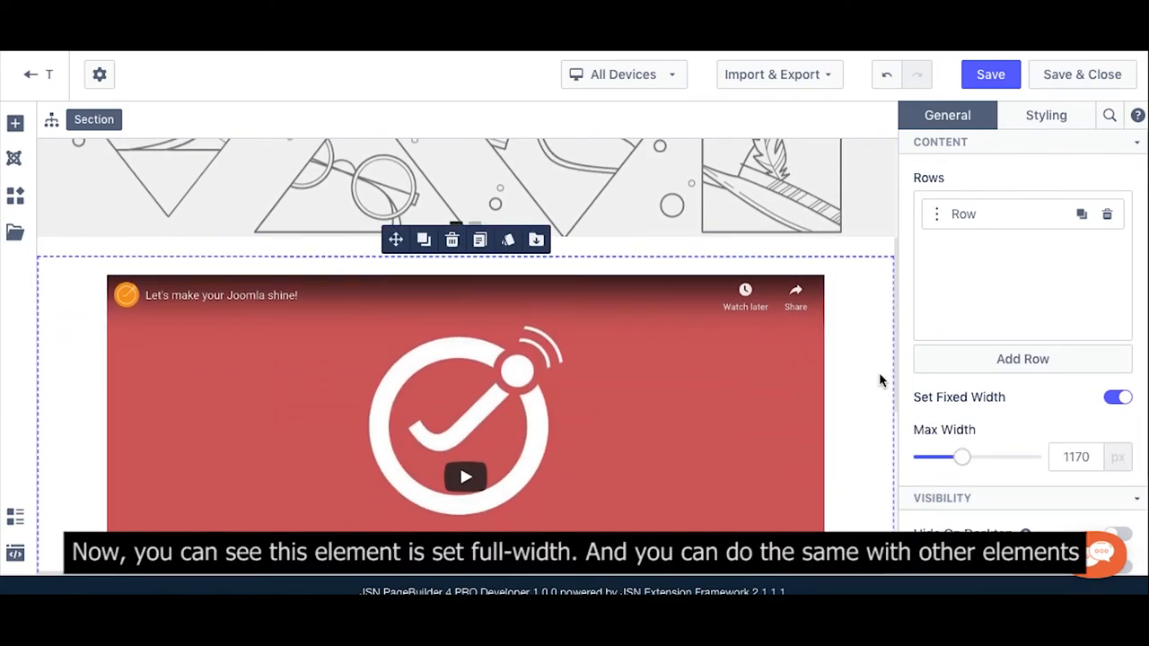
{"action": "left_click", "coordinate": [1118, 397]}
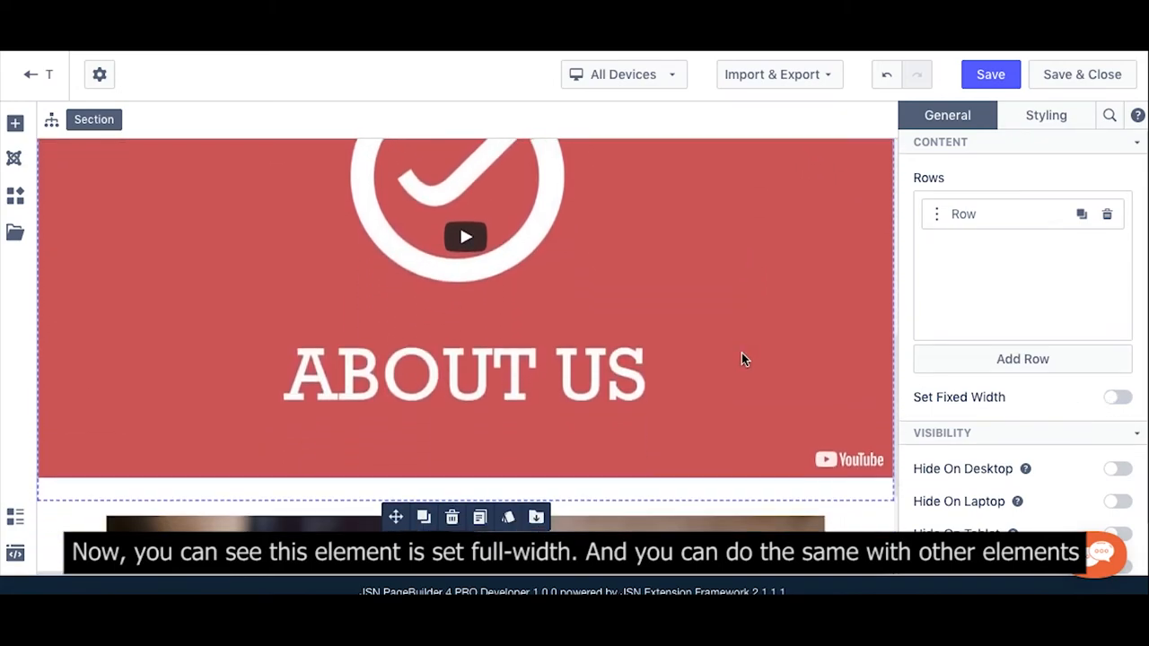
{"action": "scroll", "scroll_direction": "down", "scroll_amount": 3}
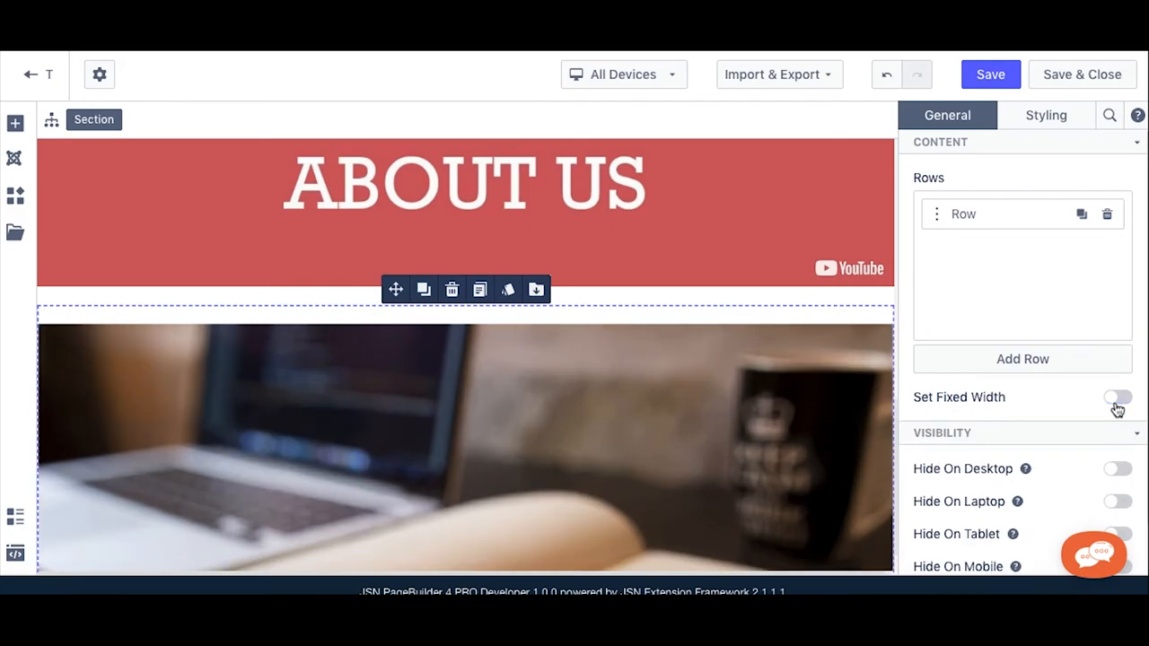
{"action": "mouse_move", "coordinate": [990, 74]}
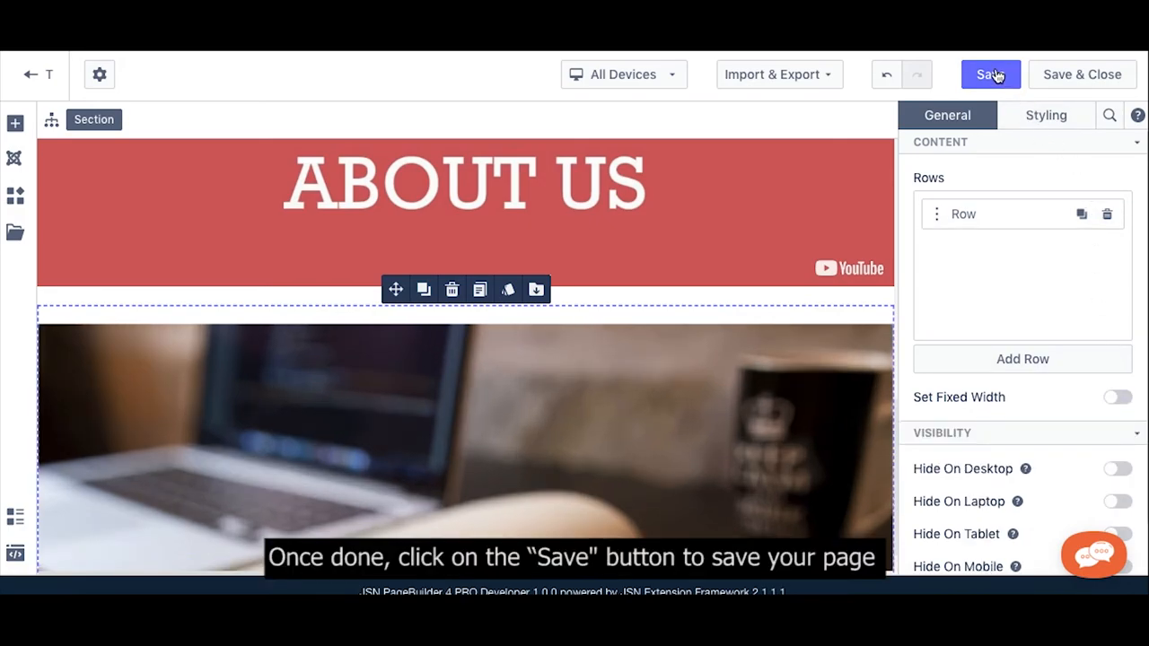
{"action": "left_click", "coordinate": [990, 75]}
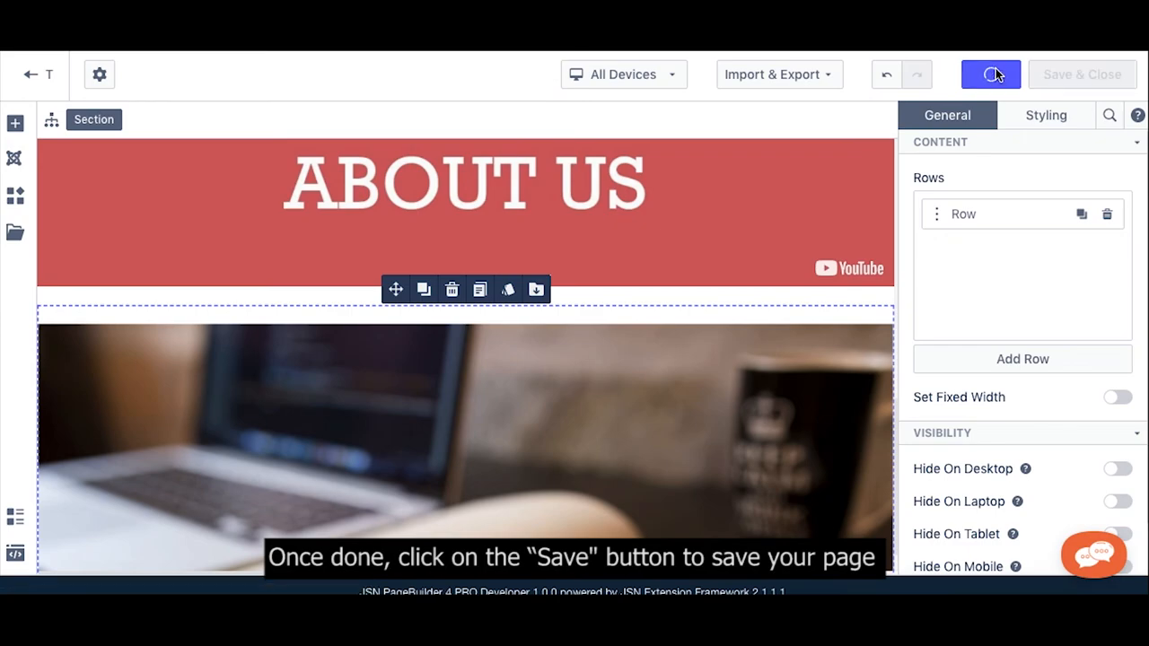
{"action": "left_click", "coordinate": [990, 74]}
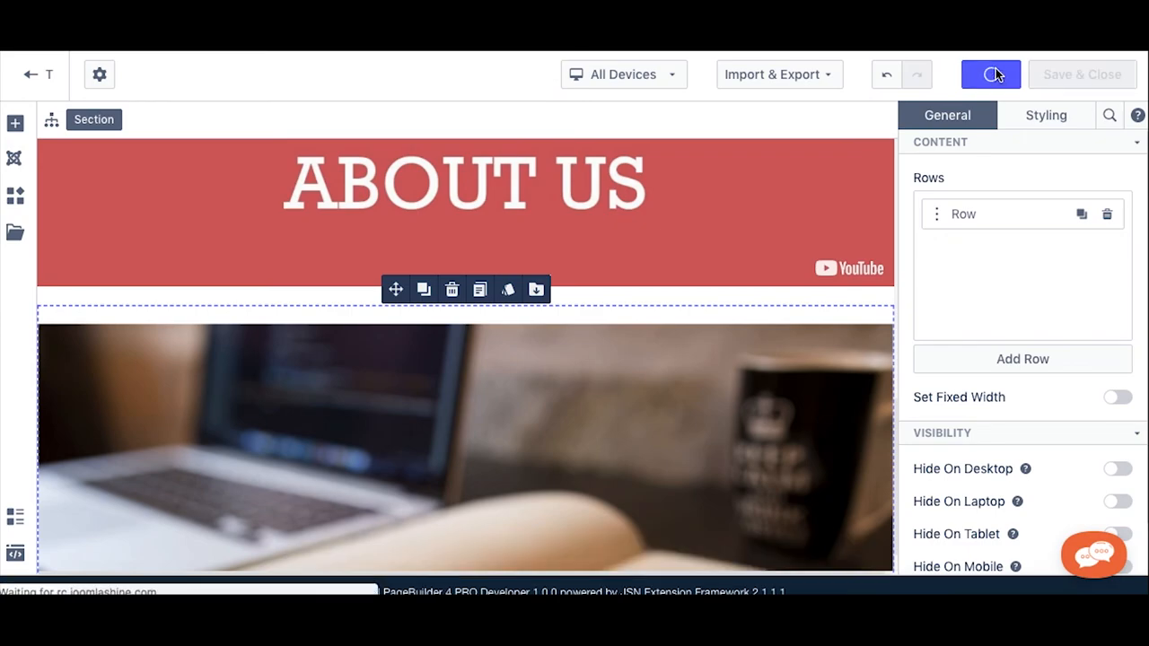